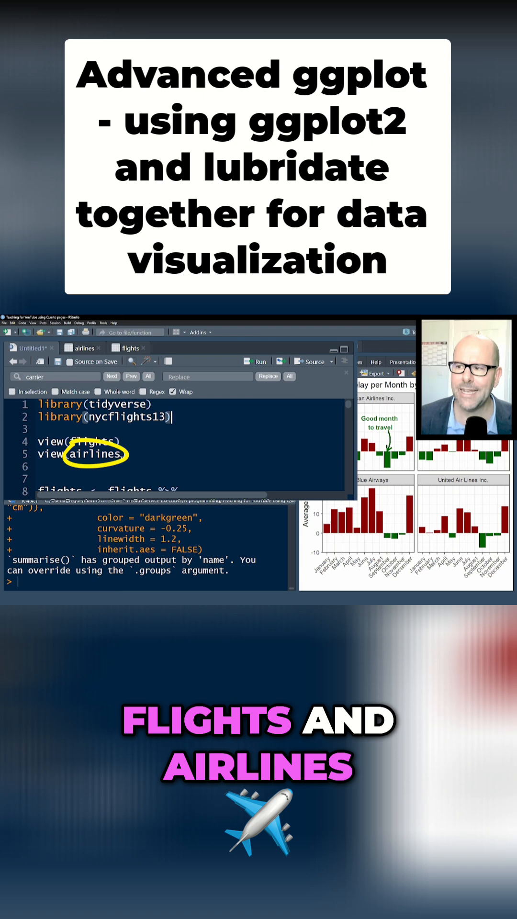
Open the nycflights13 flights table in the data viewer.
left_click(129, 348)
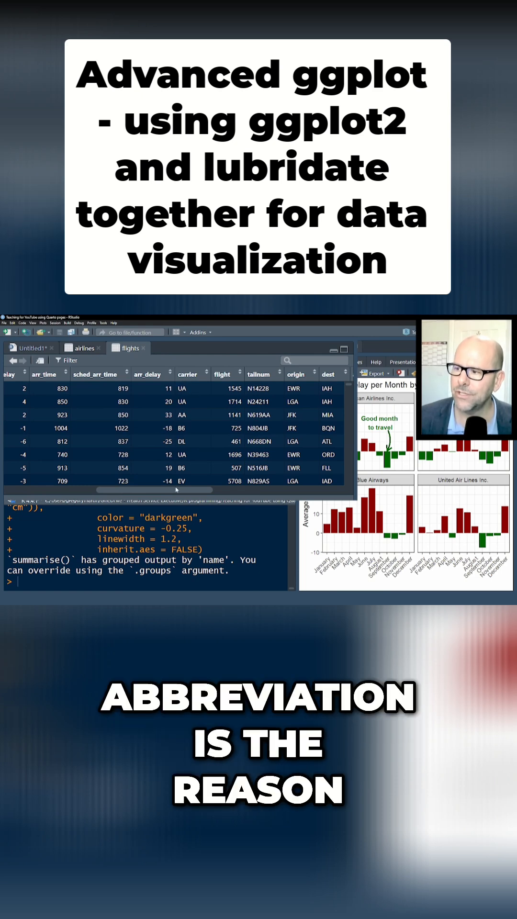
left_click(84, 348)
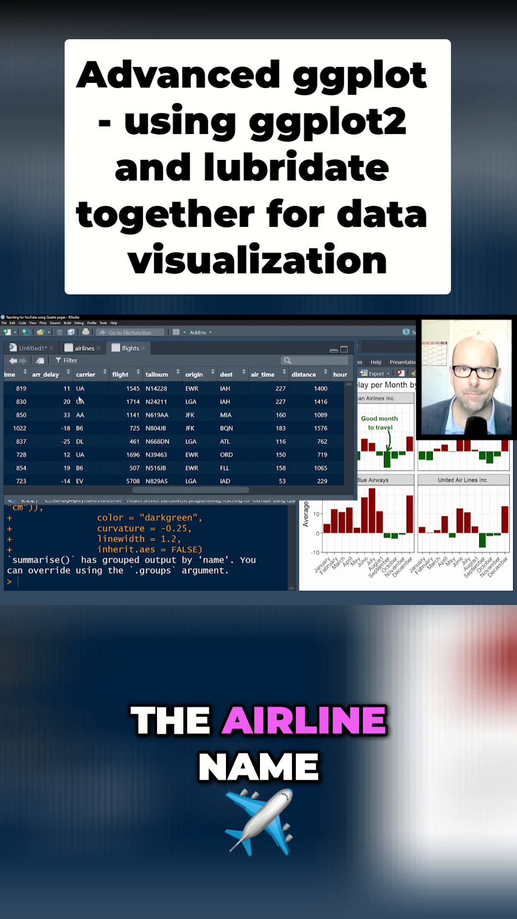
left_click(82, 348)
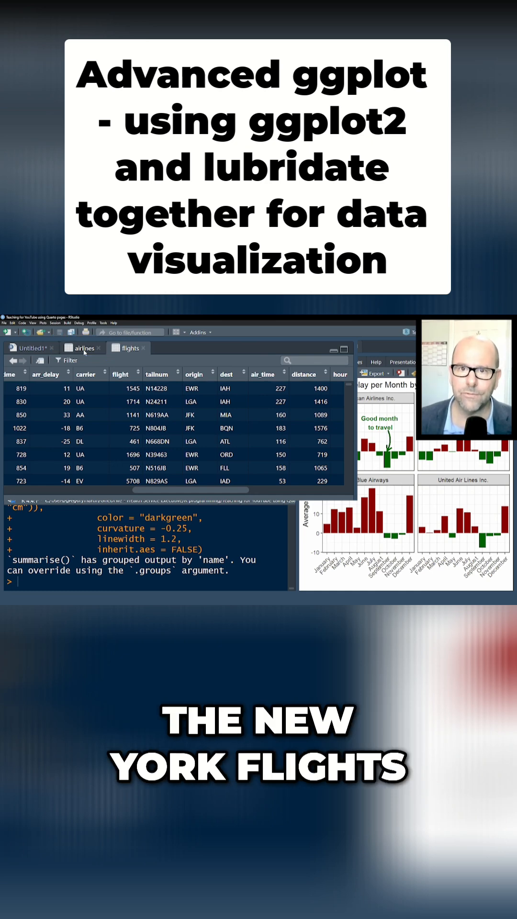
View the airlines table of carrier codes and names, then return to Untitled1.
left_click(84, 347)
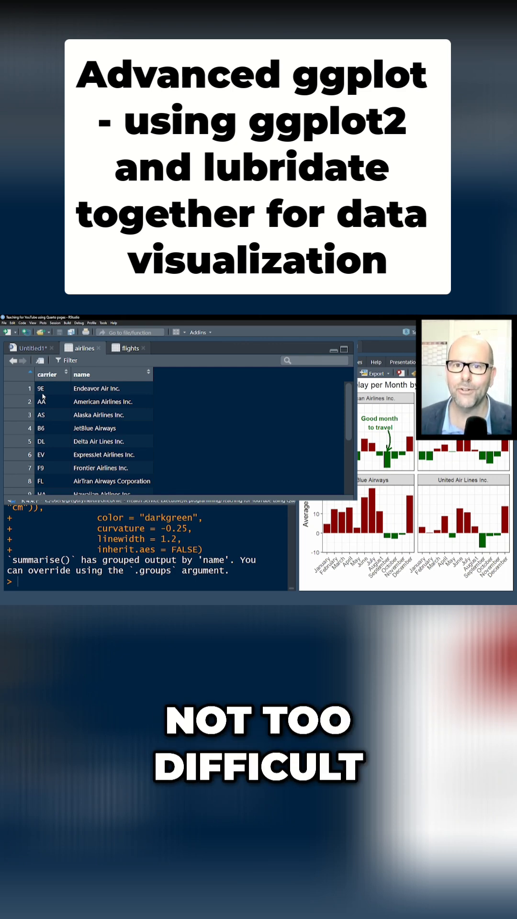
left_click(28, 348)
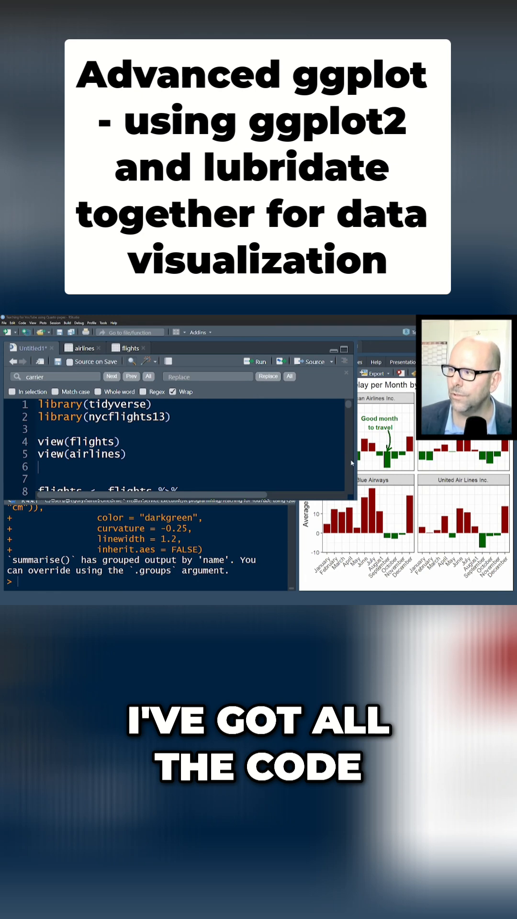
scroll("down", 3)
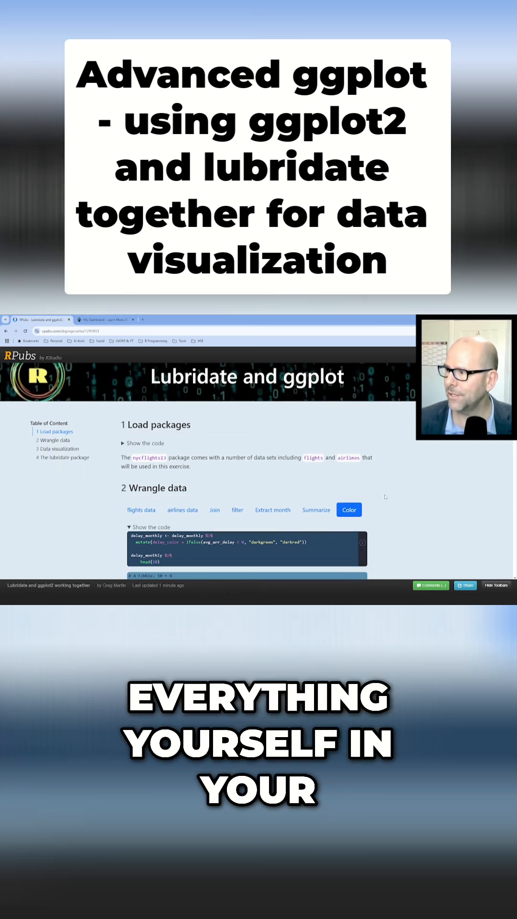
In Wrangle data, show the airlines data and Extract month steps with their tables.
scroll("down", 3)
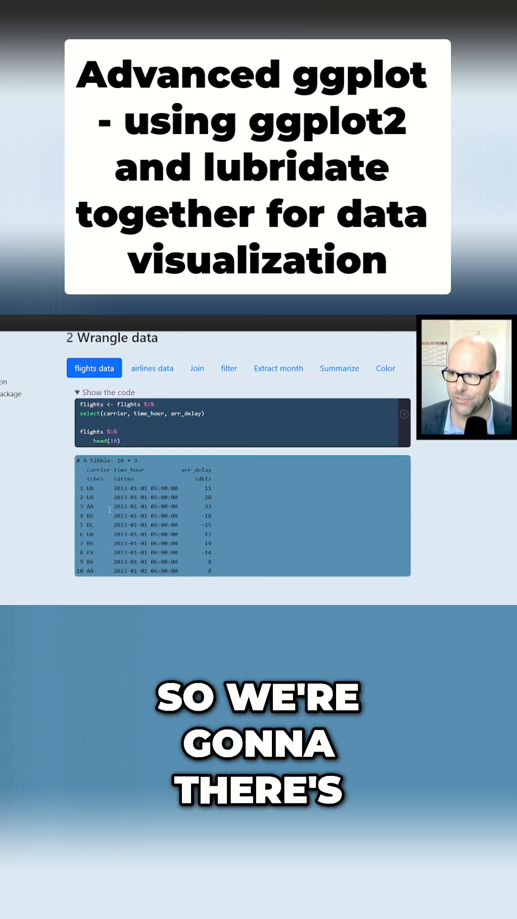
left_click(152, 368)
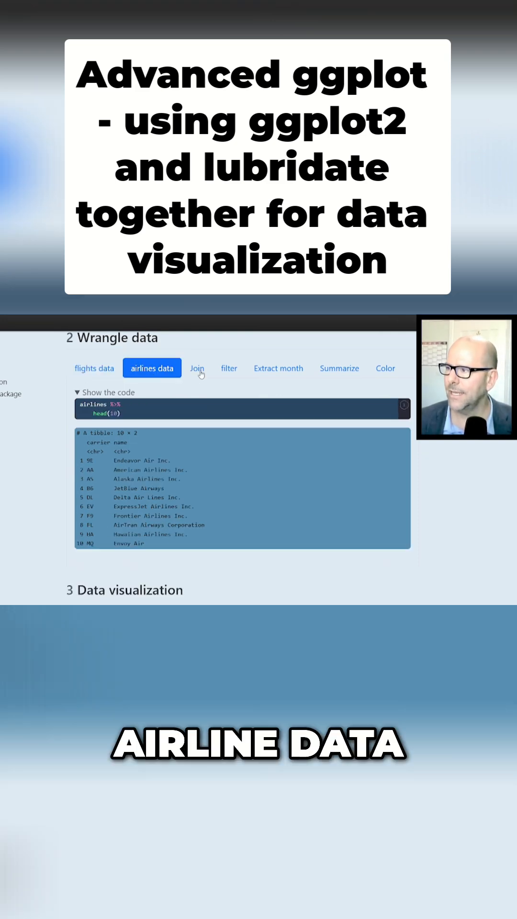
left_click(278, 368)
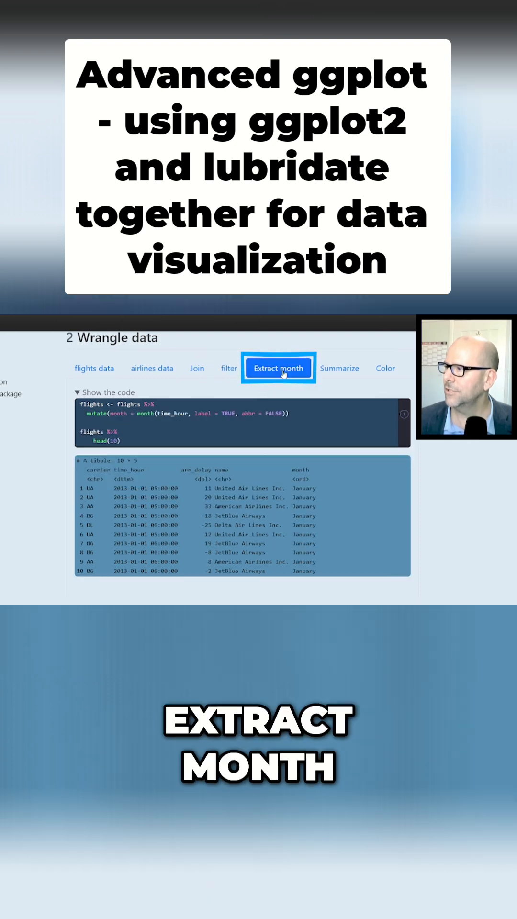
Scroll to Data visualization and show the Facet step's code.
scroll("down", 3)
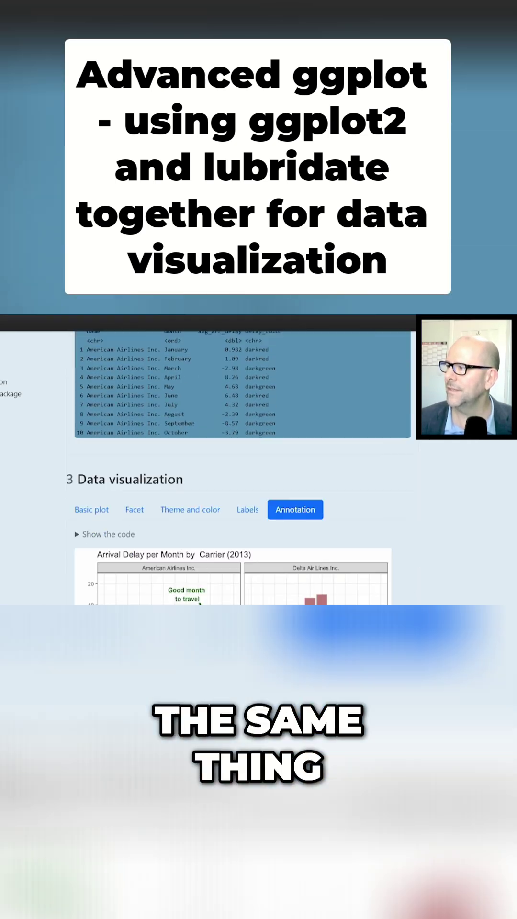
scroll("down", 3)
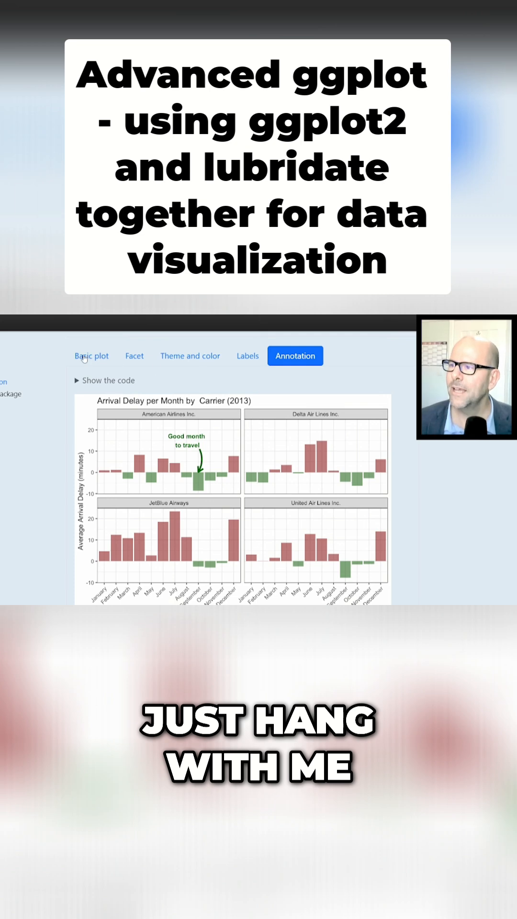
left_click(134, 356)
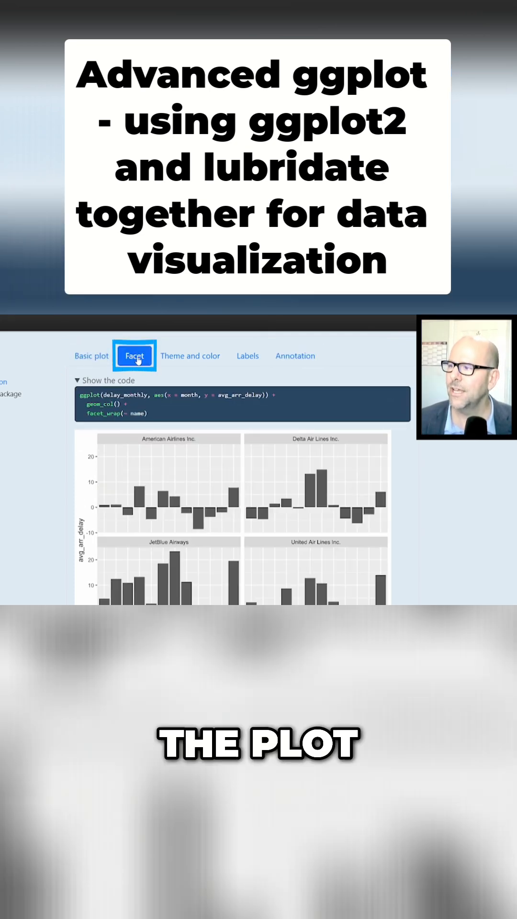